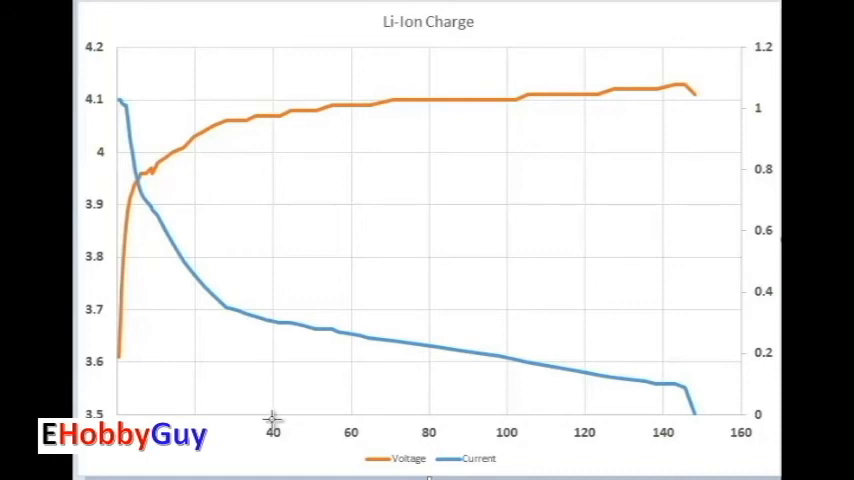
mouse_move(724, 408)
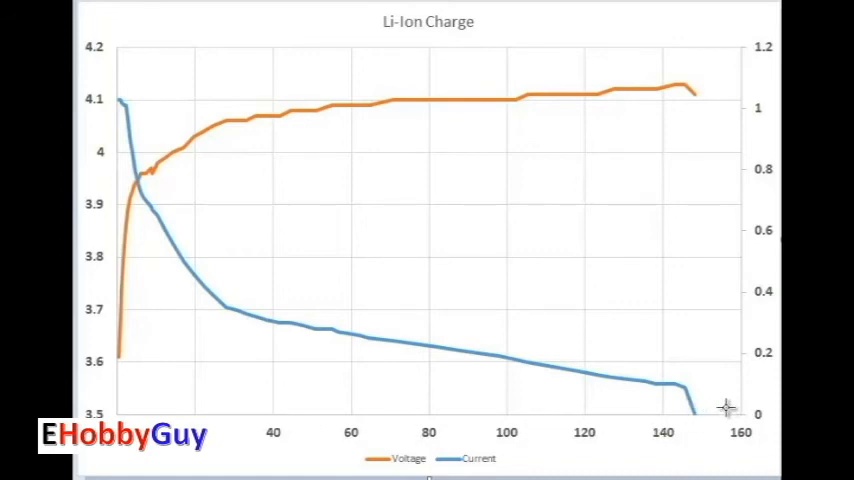
mouse_move(110, 196)
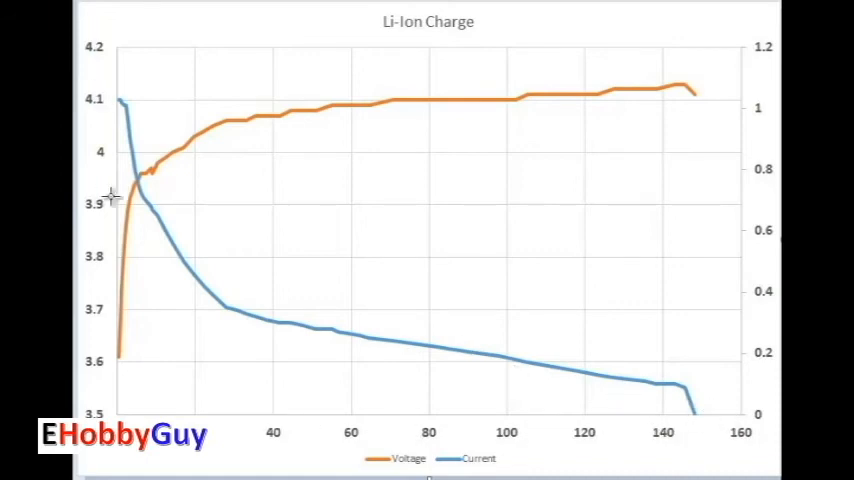
mouse_move(116, 104)
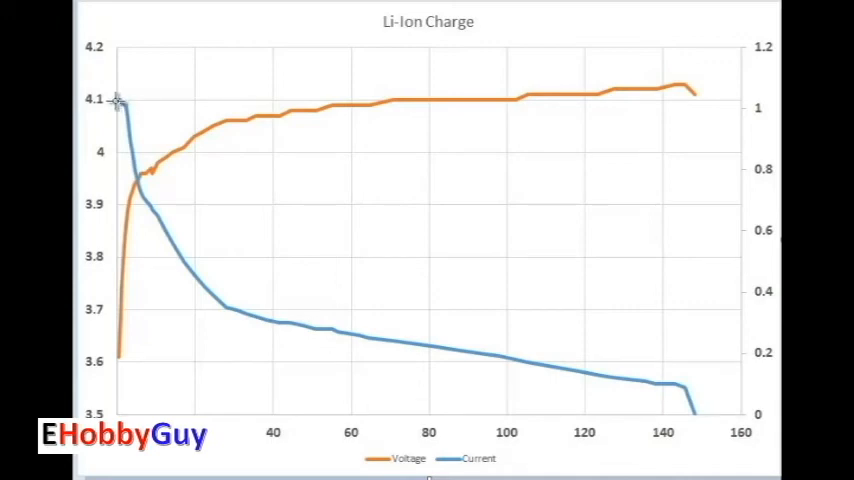
mouse_move(118, 96)
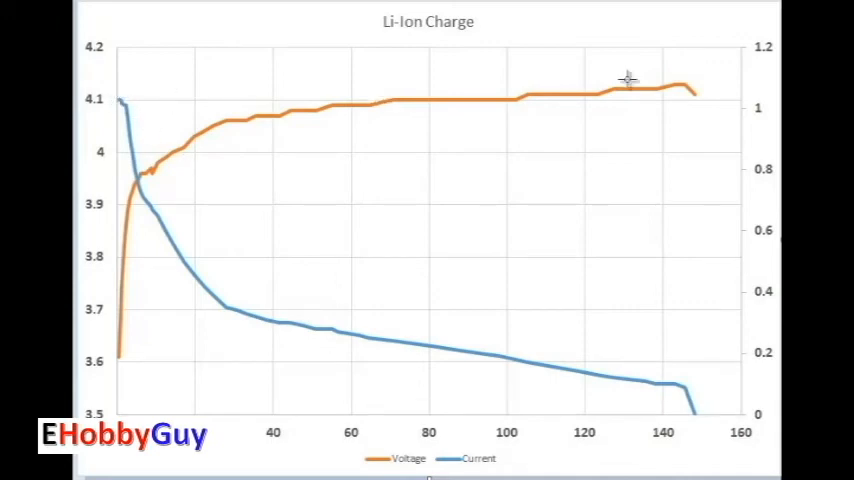
mouse_move(750, 84)
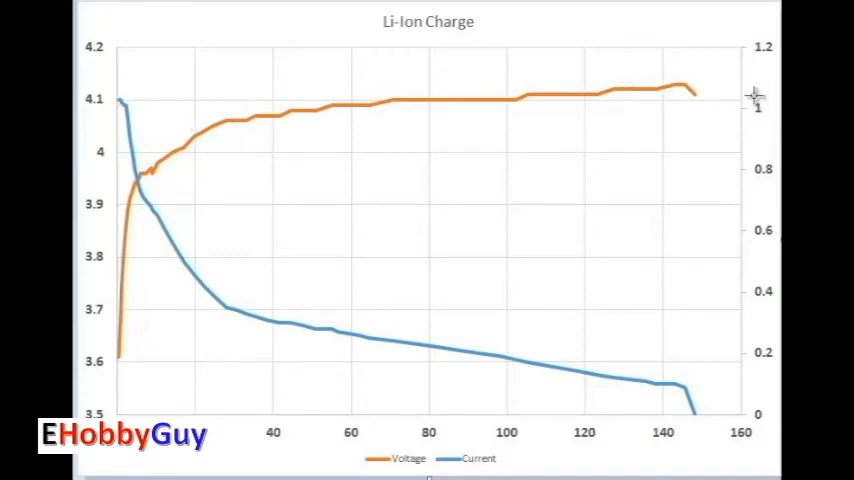
mouse_move(128, 100)
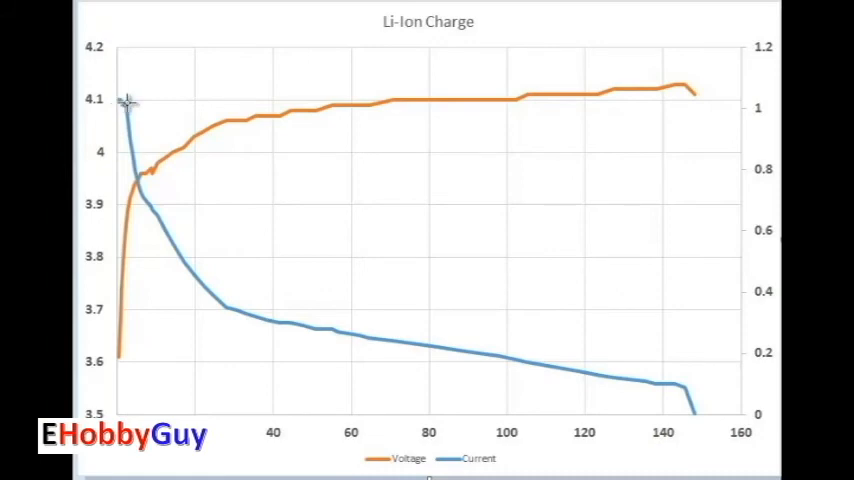
mouse_move(692, 418)
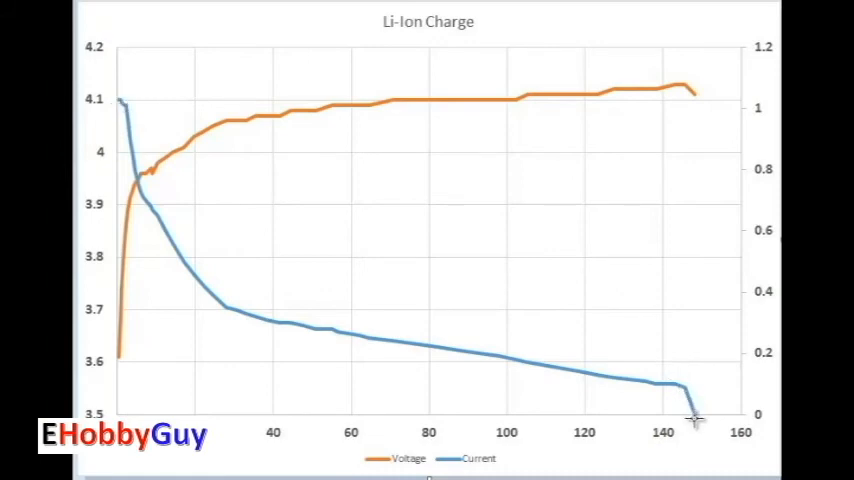
mouse_move(118, 388)
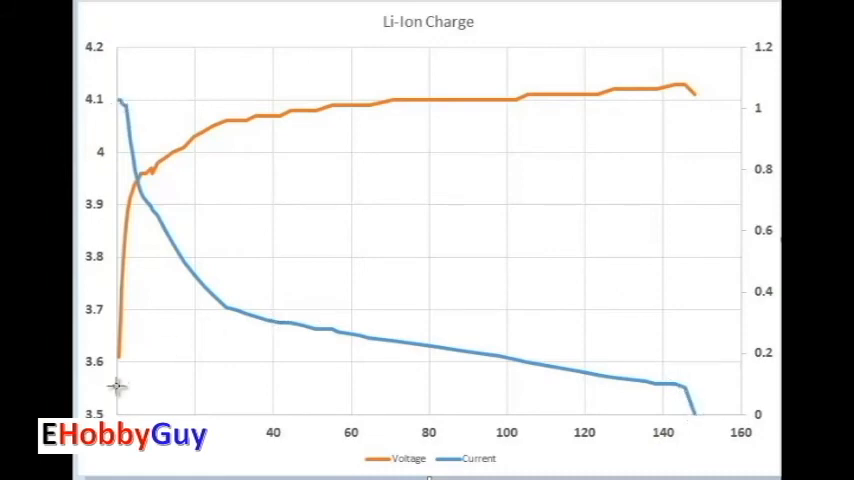
mouse_move(178, 180)
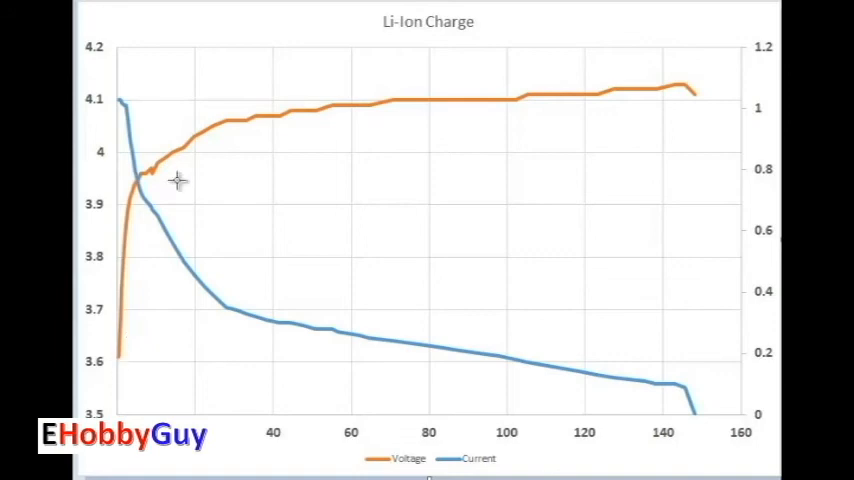
mouse_move(688, 108)
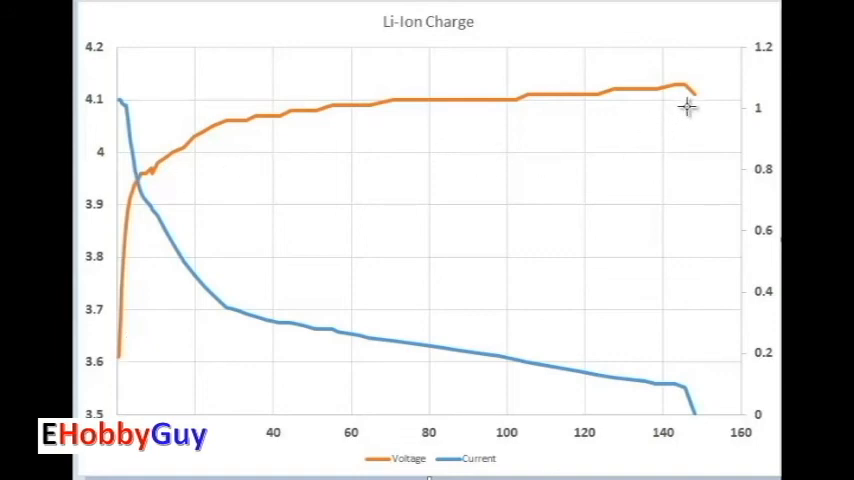
mouse_move(652, 104)
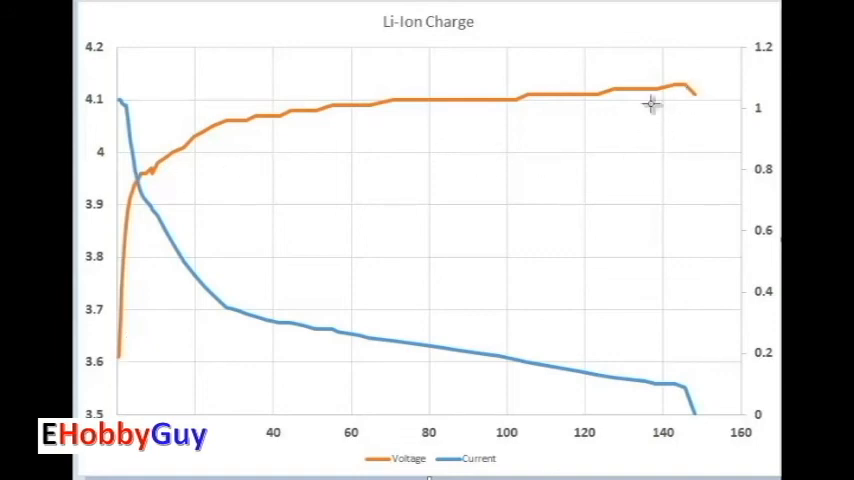
mouse_move(170, 88)
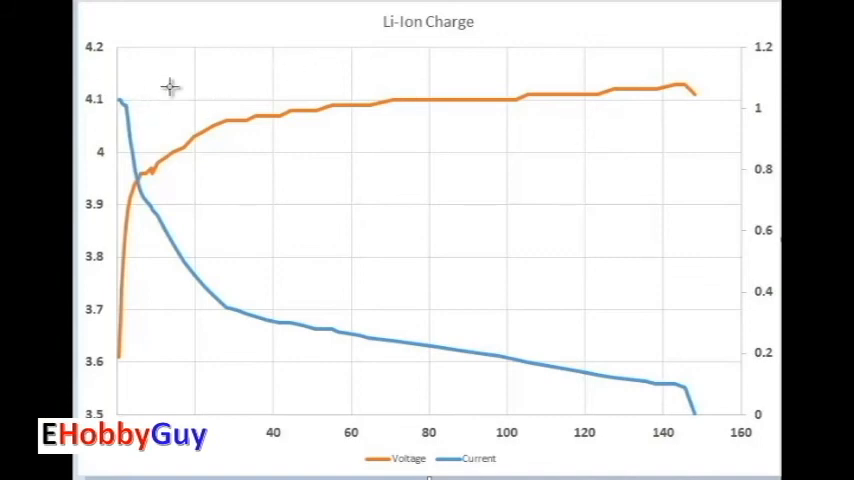
mouse_move(154, 104)
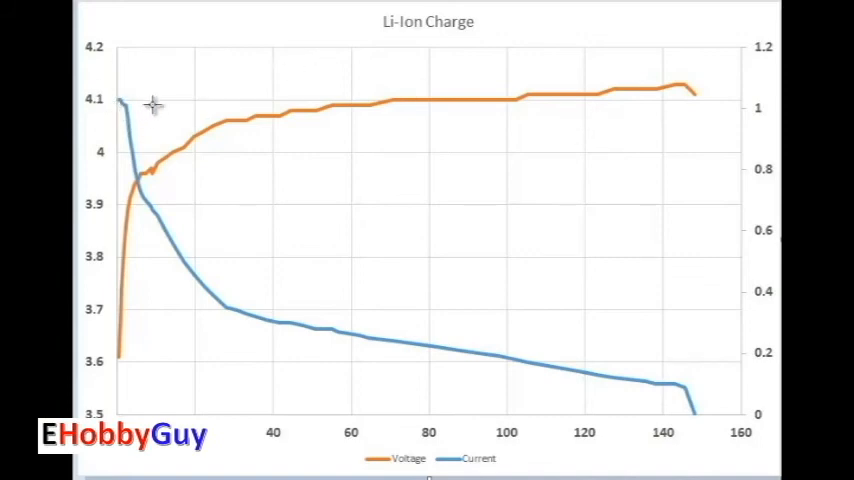
mouse_move(148, 118)
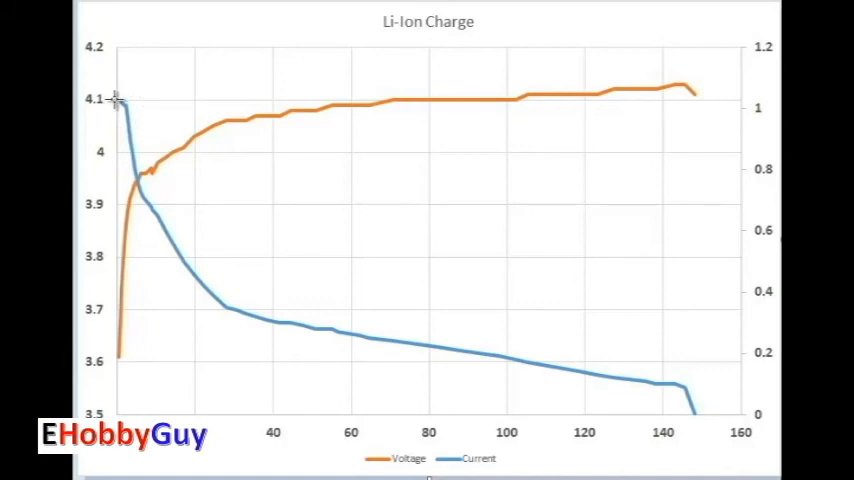
mouse_move(230, 86)
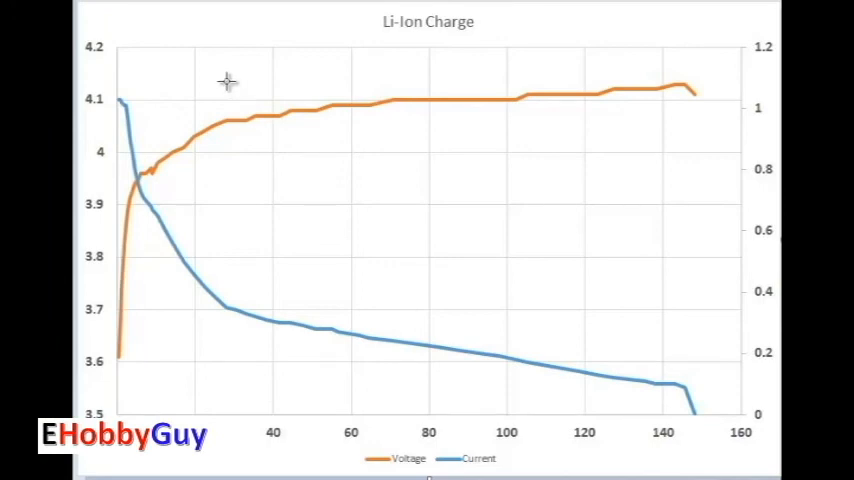
mouse_move(224, 104)
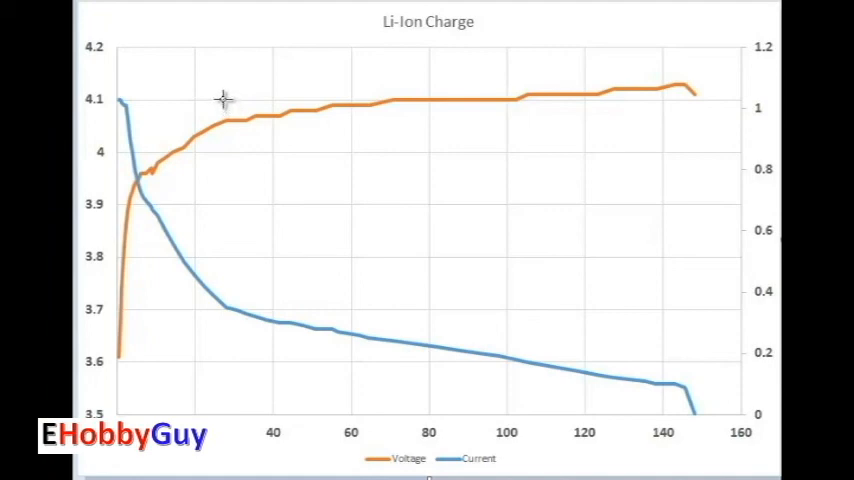
mouse_move(208, 92)
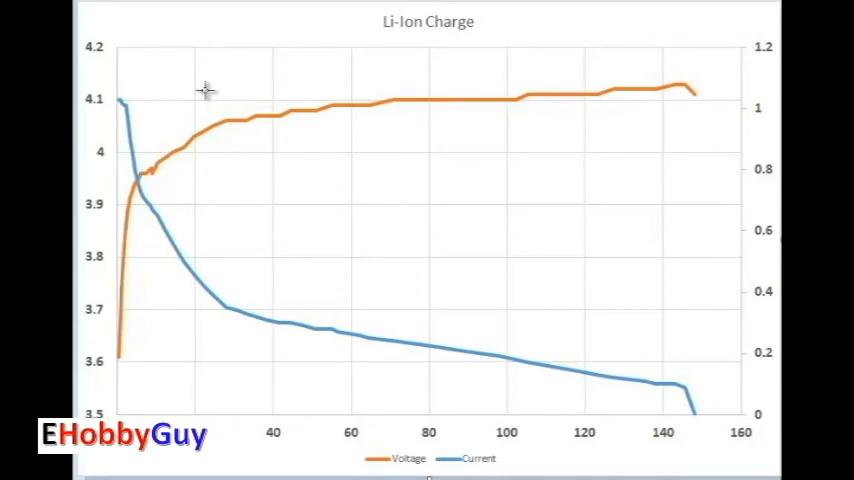